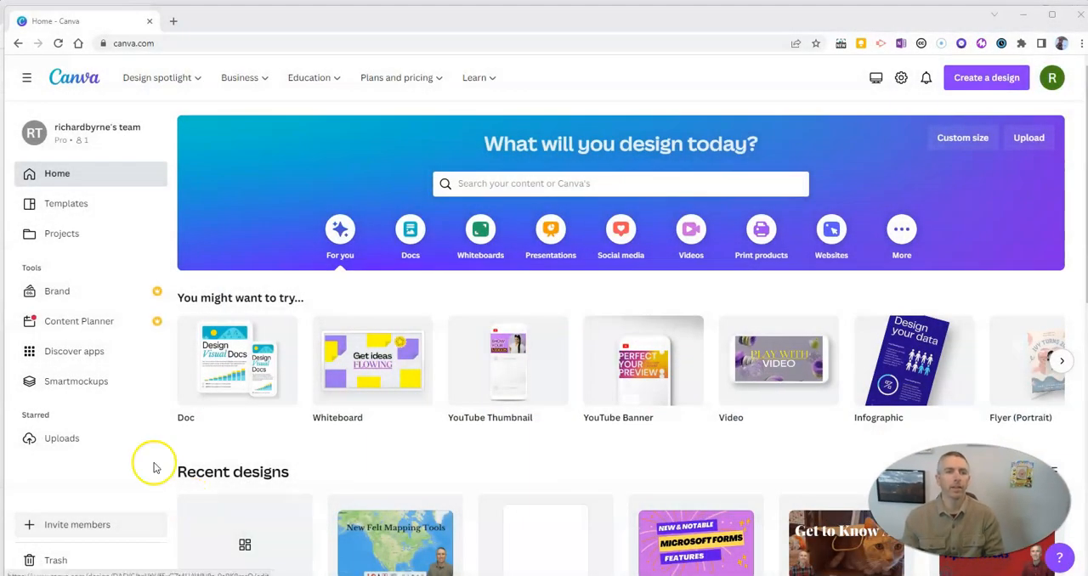
pyautogui.moveTo(378, 471)
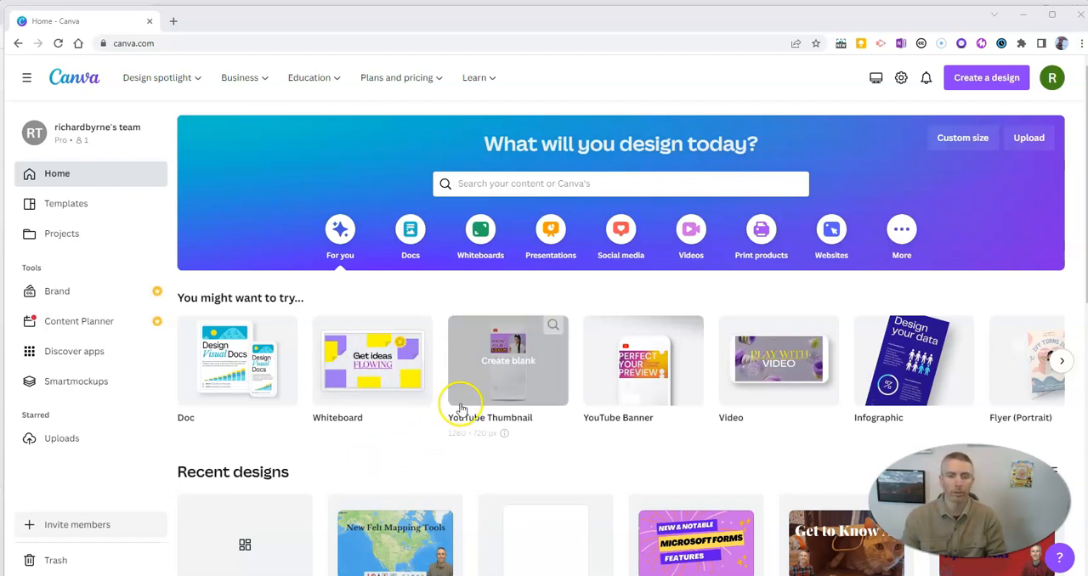
# Start a blank YouTube Thumbnail, make its background dark green and browse the thumbnail templates.
pyautogui.click(508, 359)
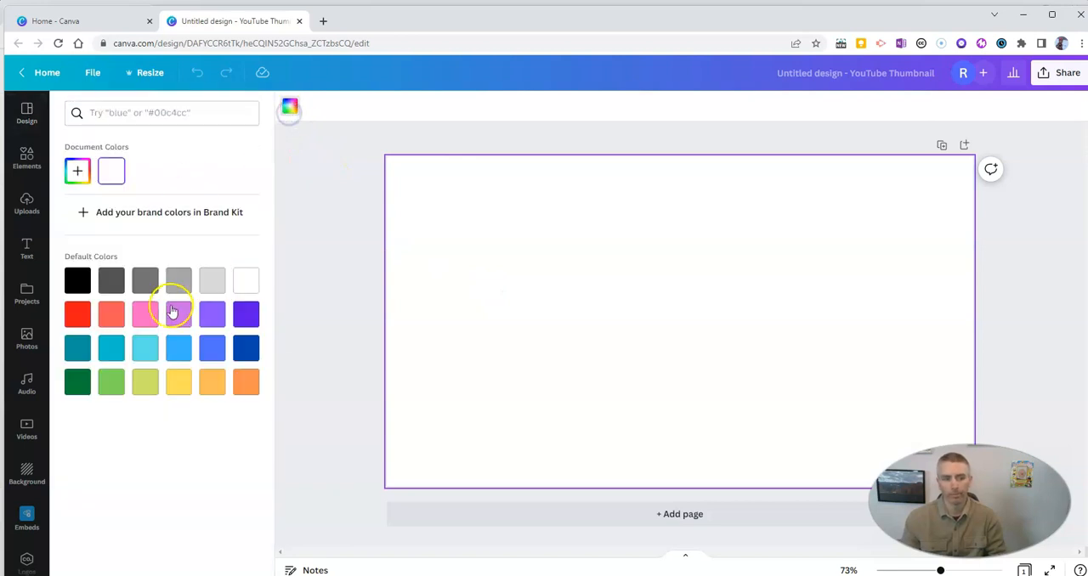
pyautogui.click(77, 382)
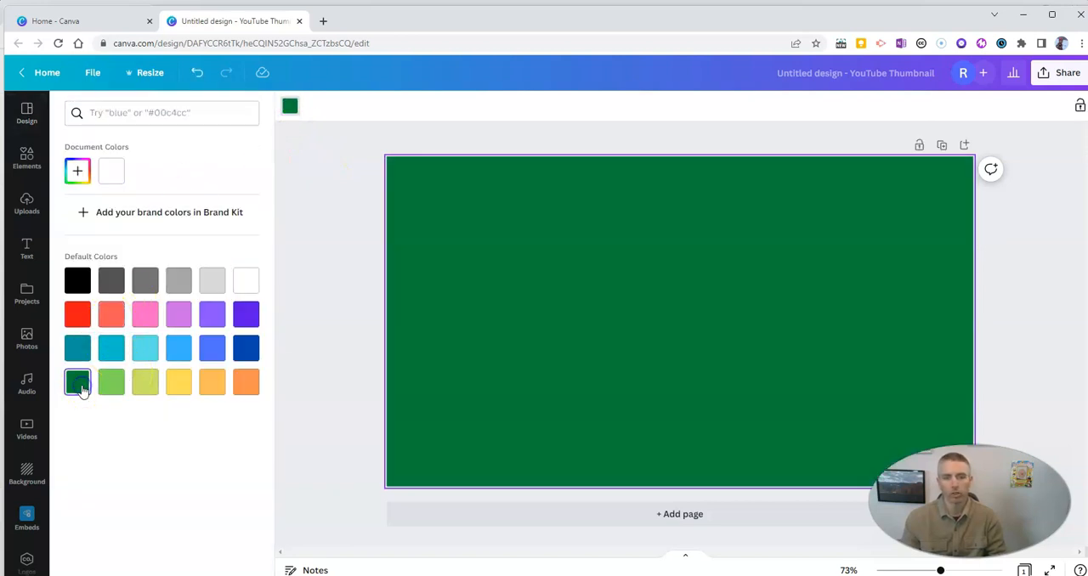
pyautogui.click(26, 113)
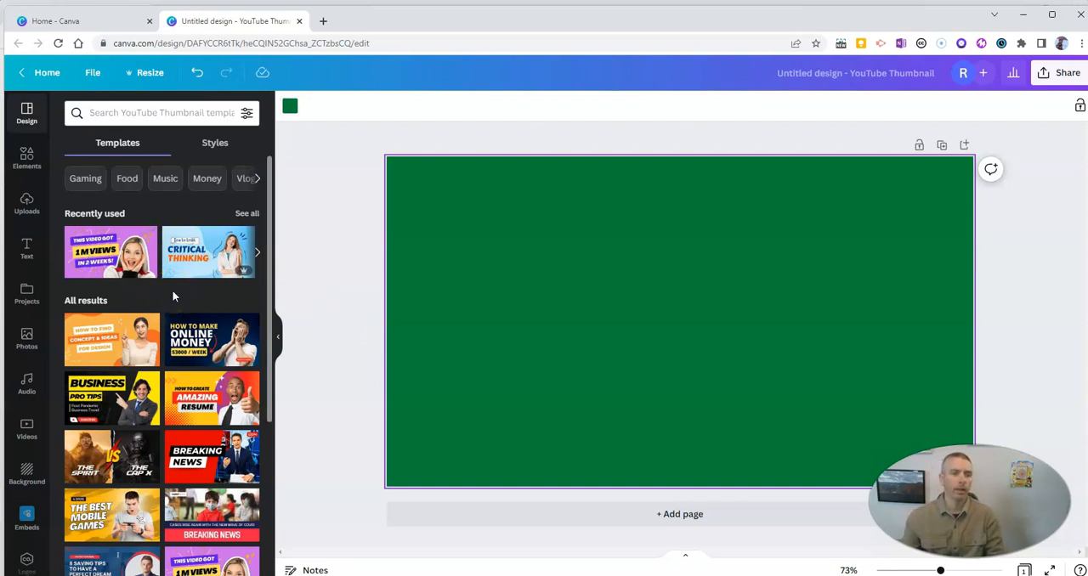
# Find the 'cat' photo in Uploads, place it on the thumbnail and bring up its image effects.
pyautogui.click(26, 204)
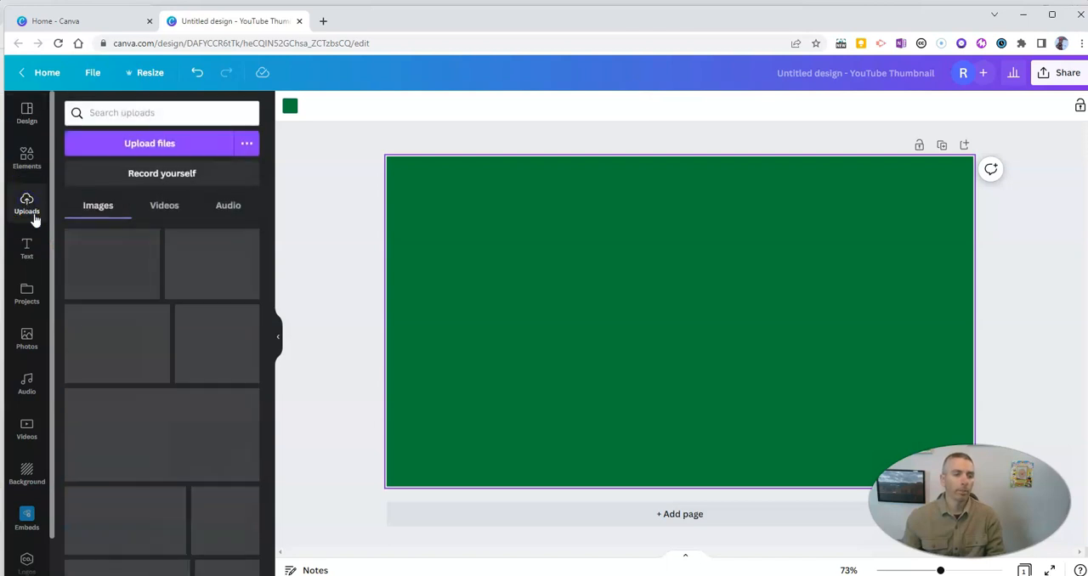
pyautogui.write('cat')
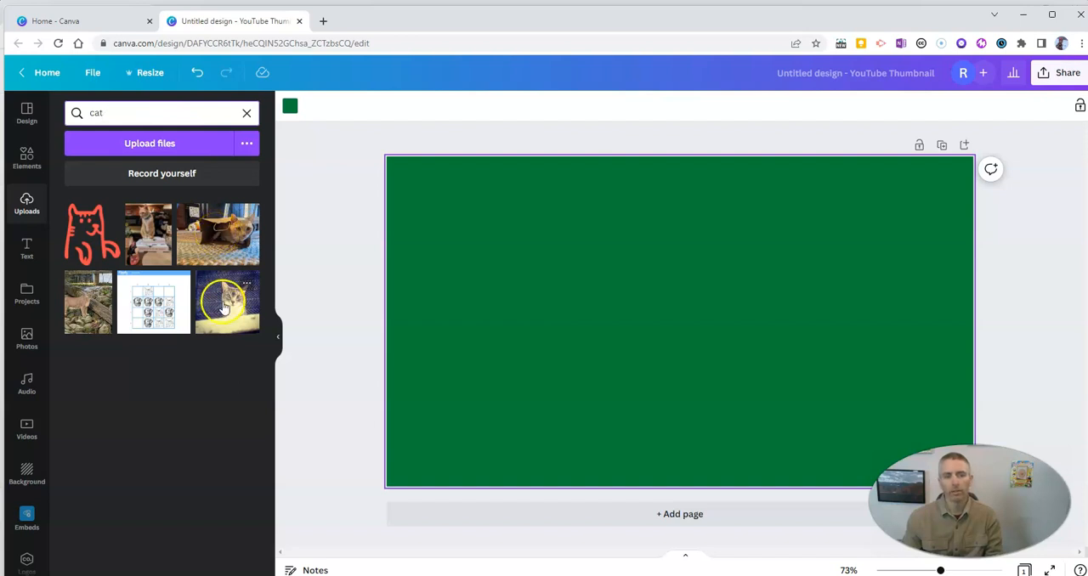
pyautogui.click(226, 302)
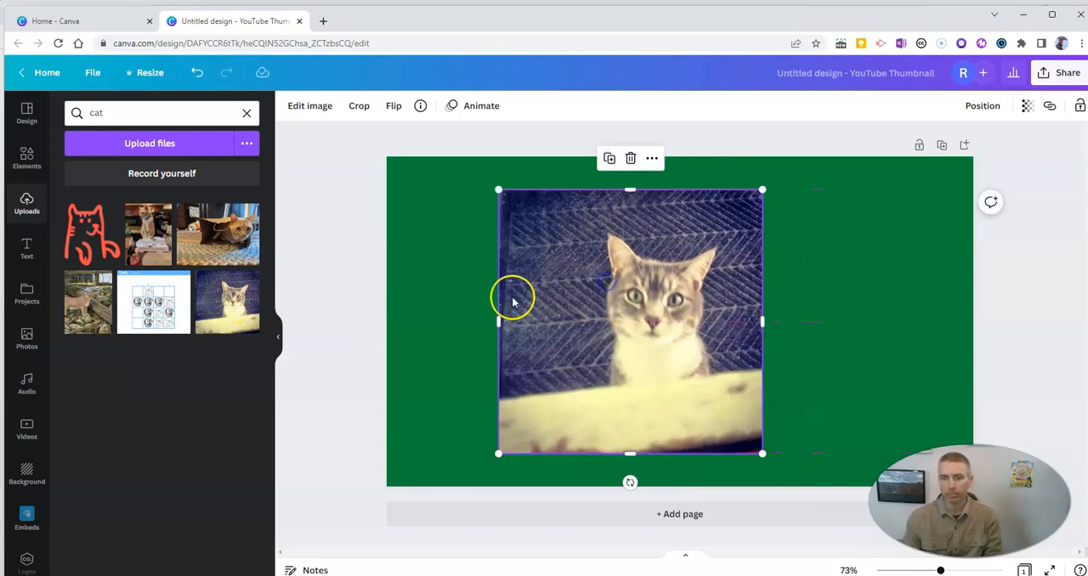
pyautogui.moveTo(446, 245)
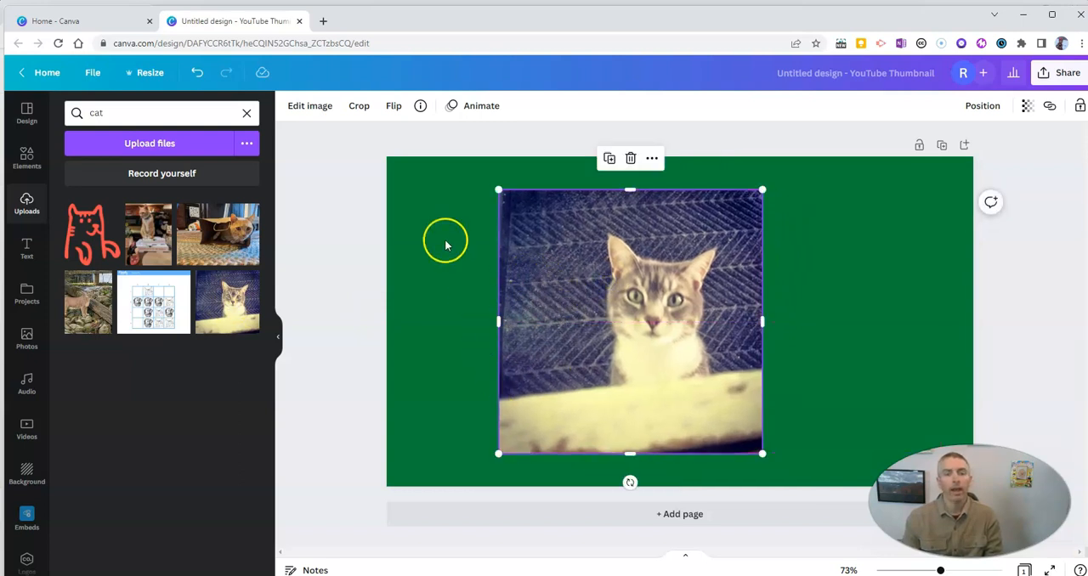
pyautogui.click(309, 105)
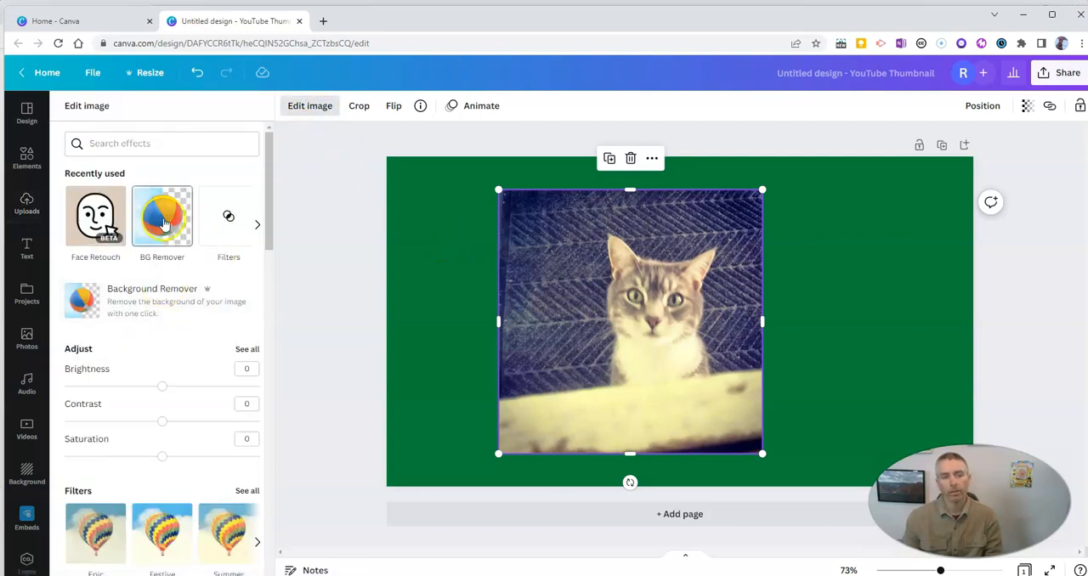
# Remove the cat photo's background, then erase the blanket below with a larger brush, leaving head and chest.
pyautogui.click(161, 216)
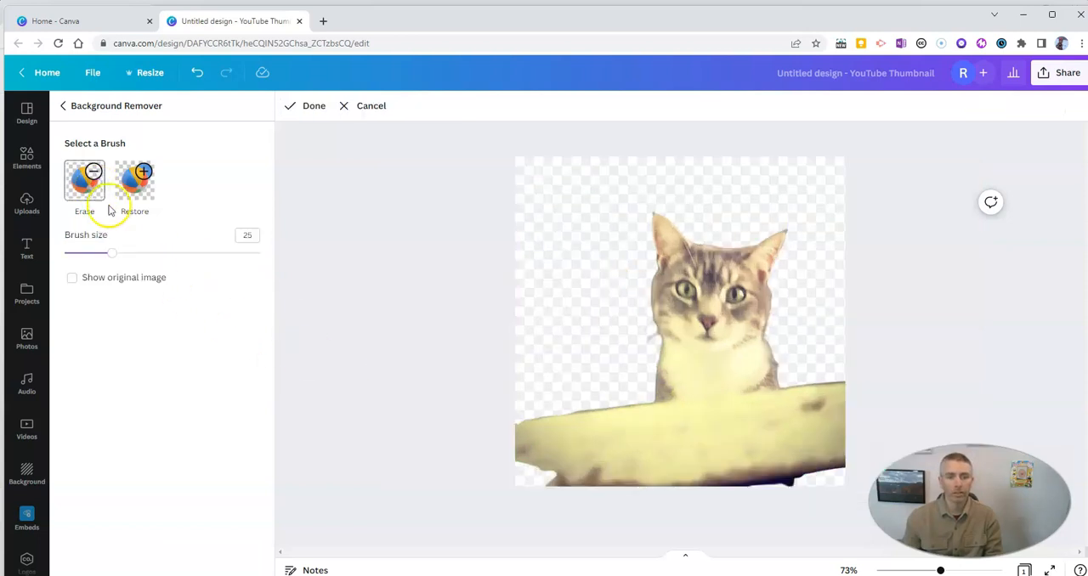
pyautogui.moveTo(112, 254); pyautogui.dragTo(140, 254)
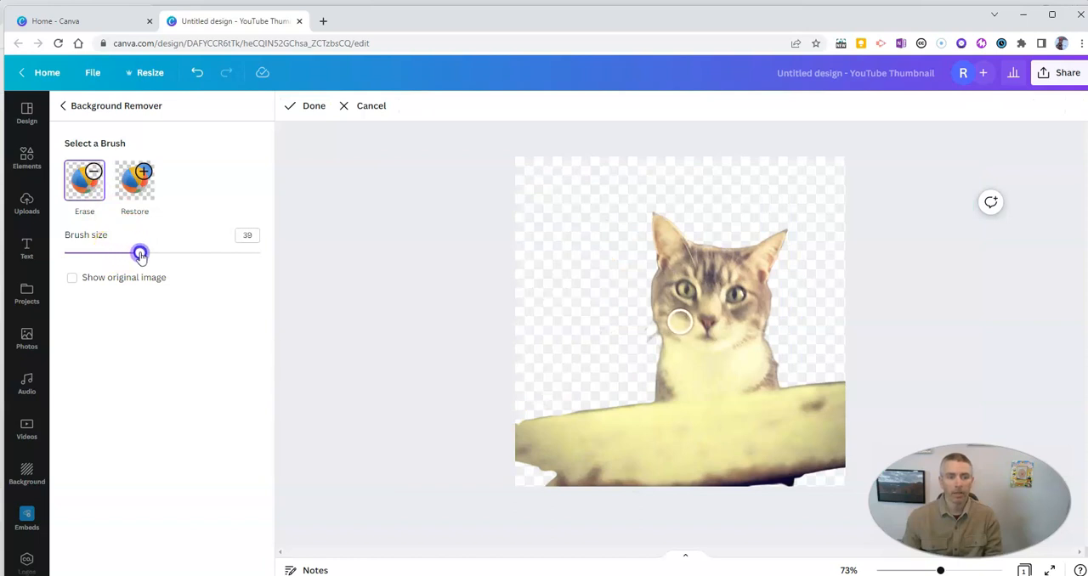
pyautogui.moveTo(140, 253); pyautogui.dragTo(156, 253)
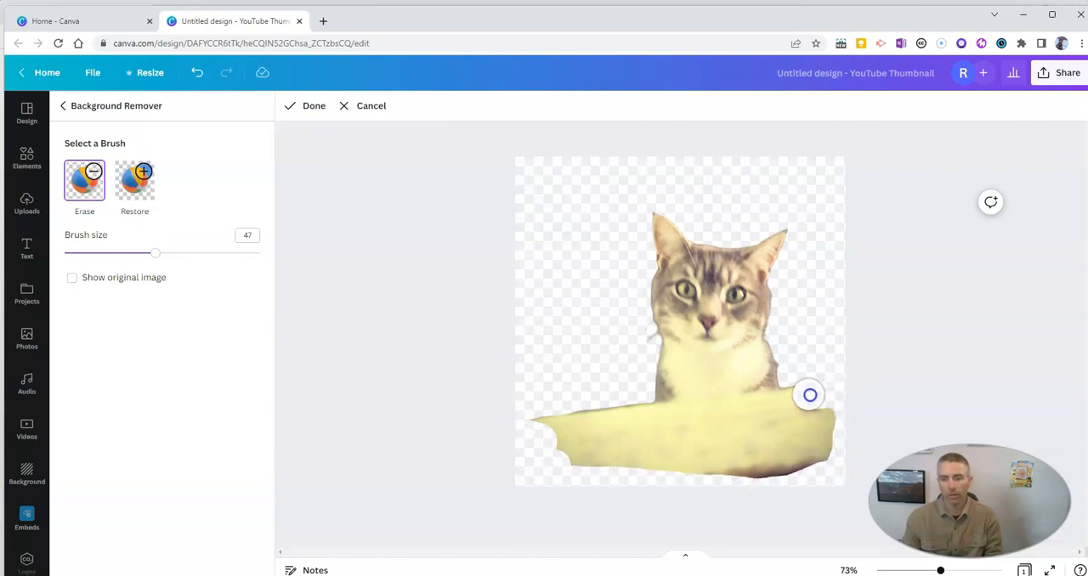
pyautogui.moveTo(808, 395); pyautogui.dragTo(816, 457)
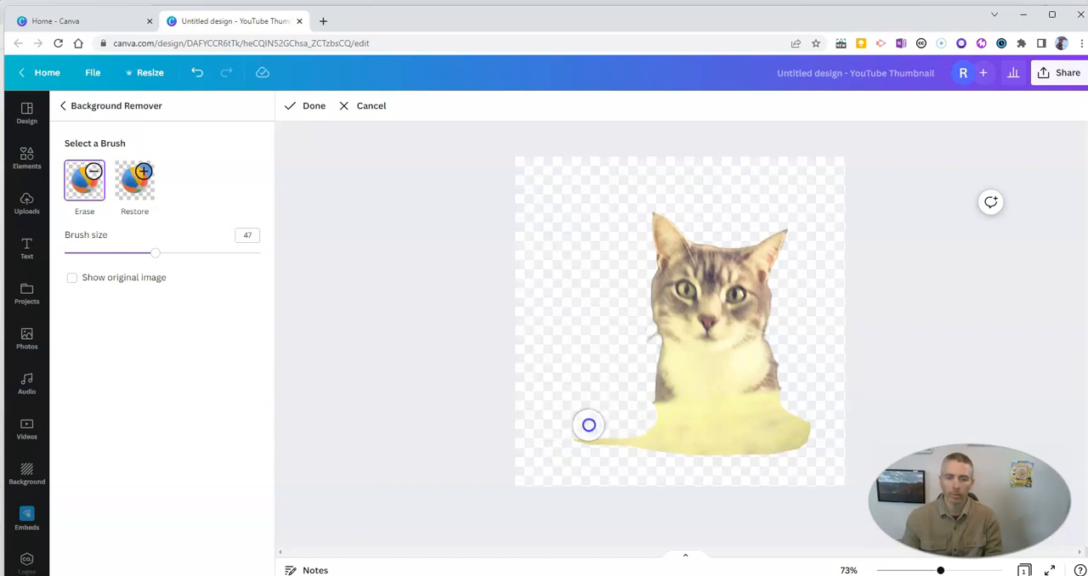
pyautogui.moveTo(589, 425); pyautogui.dragTo(769, 431)
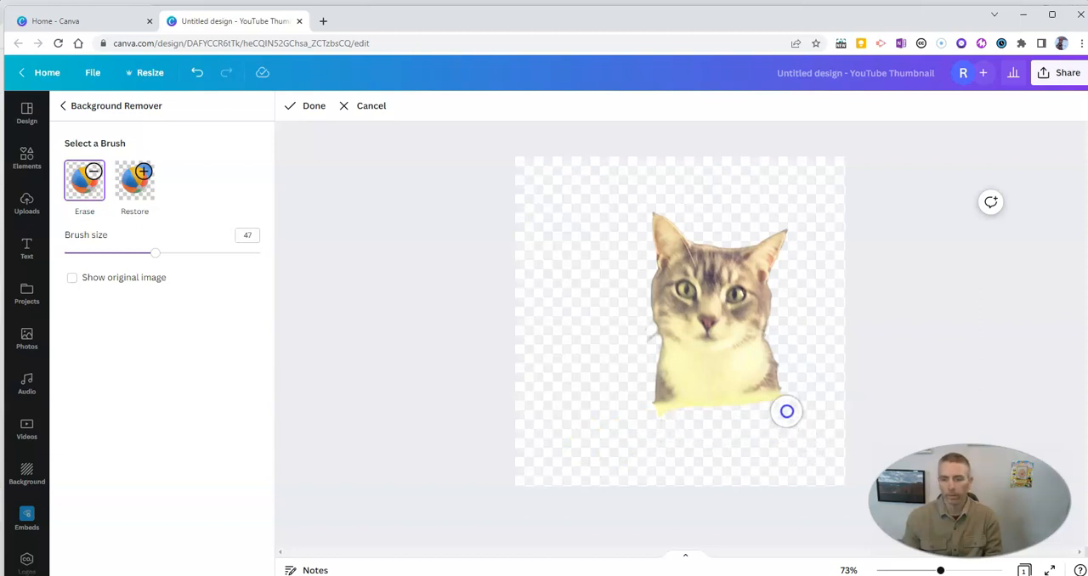
pyautogui.moveTo(786, 411); pyautogui.dragTo(671, 417)
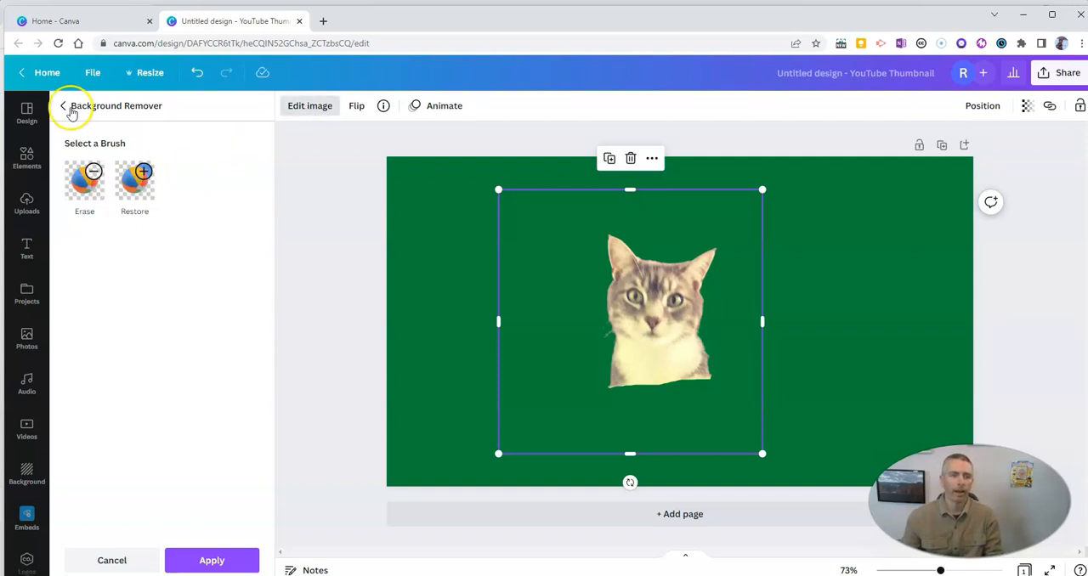
# Add the mountain lion photo from Uploads beside the cat cutout and bring up its image effects.
pyautogui.click(64, 105)
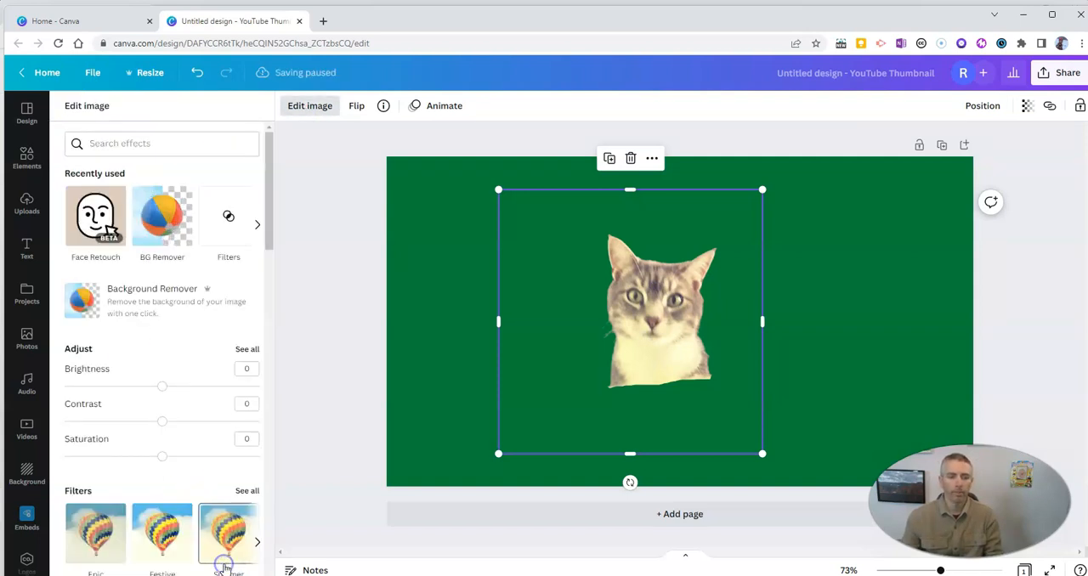
pyautogui.click(26, 206)
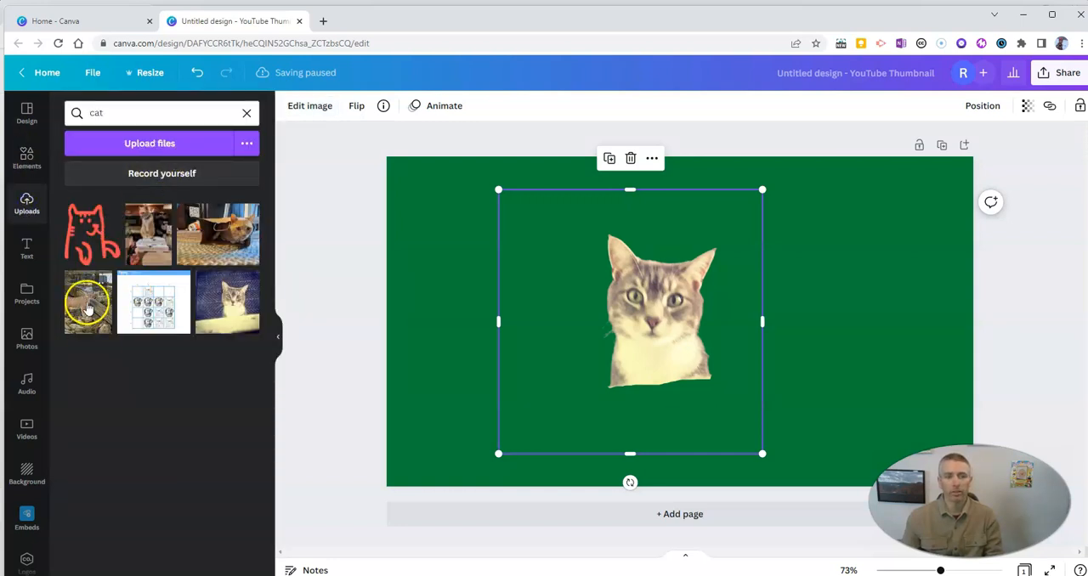
pyautogui.click(87, 303)
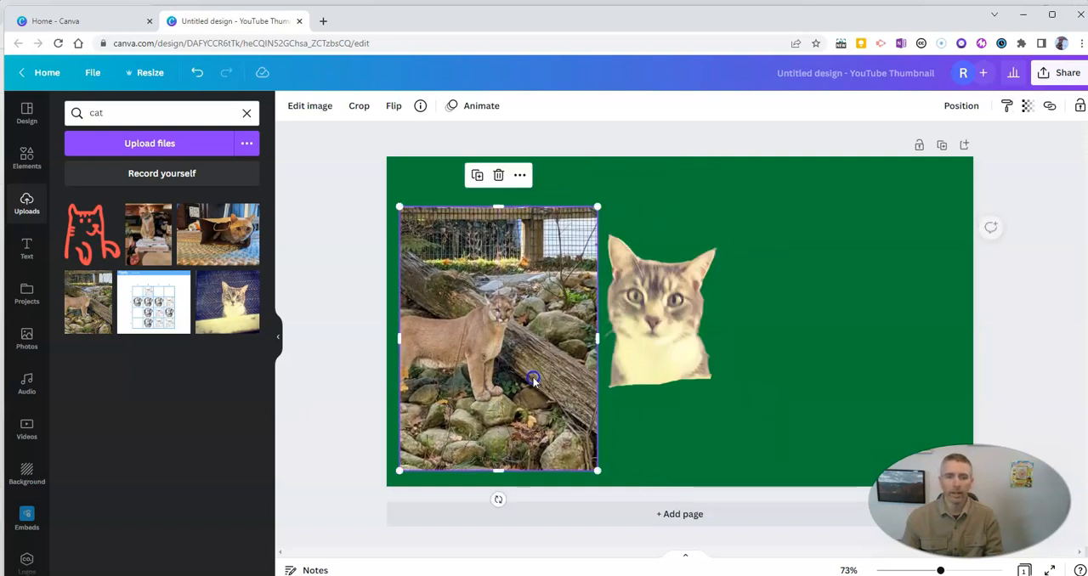
pyautogui.click(309, 105)
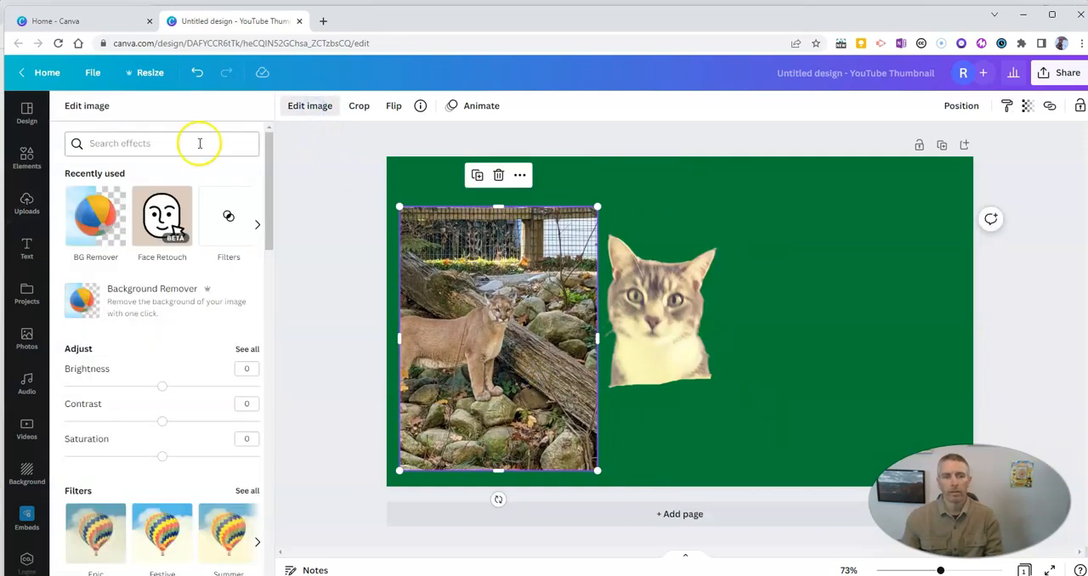
# Remove the mountain lion photo's background and enter its Erase/Restore brush editor.
pyautogui.click(95, 216)
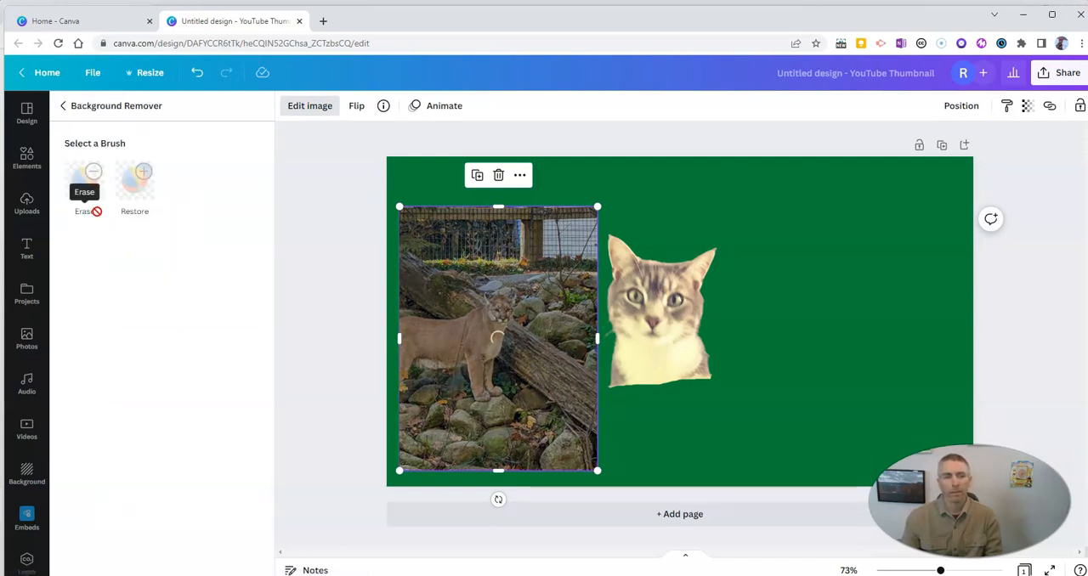
pyautogui.moveTo(342, 395)
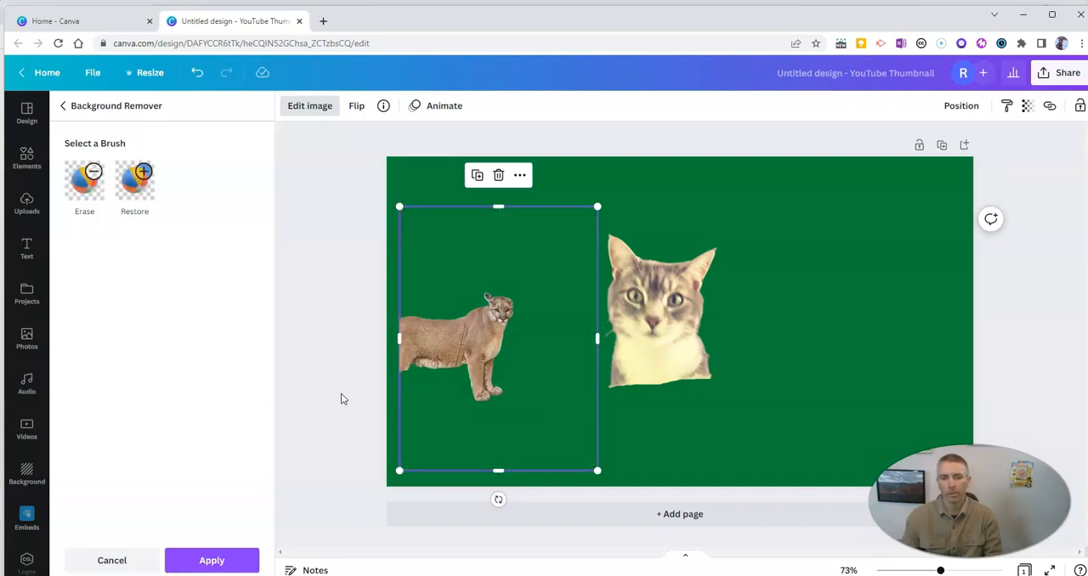
pyautogui.moveTo(408, 426)
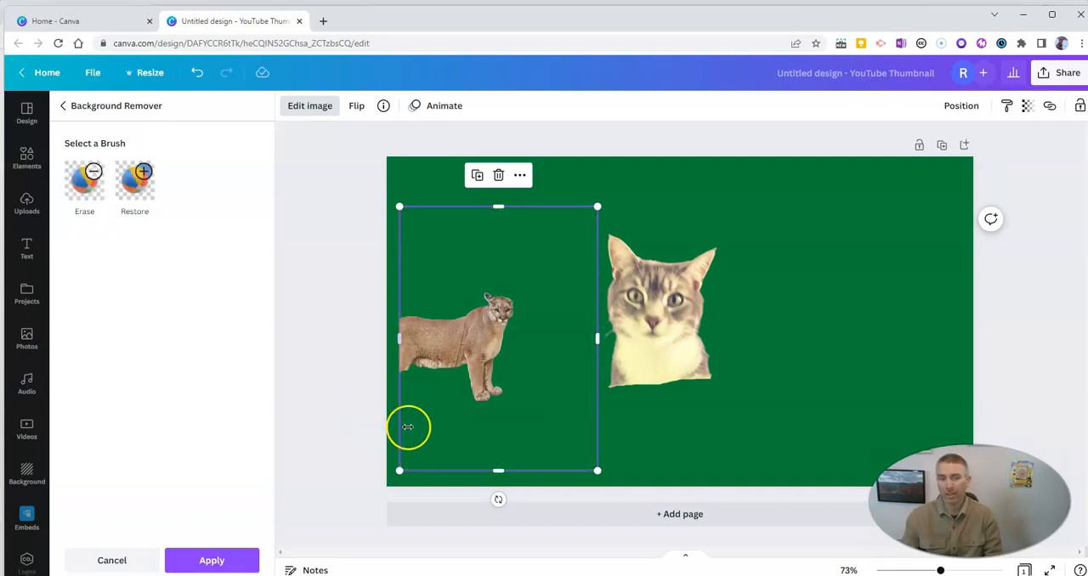
pyautogui.moveTo(516, 343)
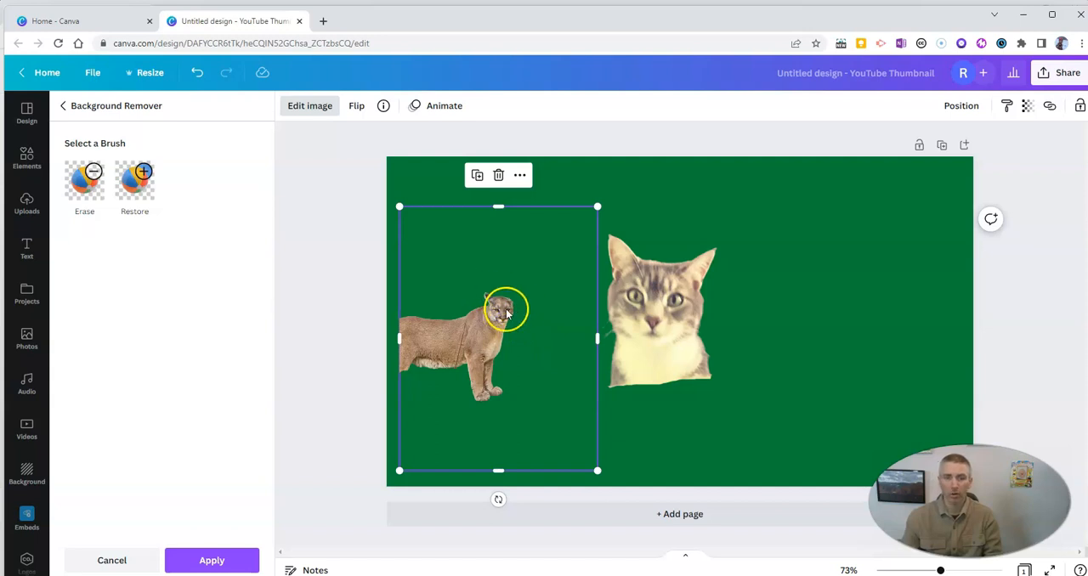
pyautogui.click(84, 179)
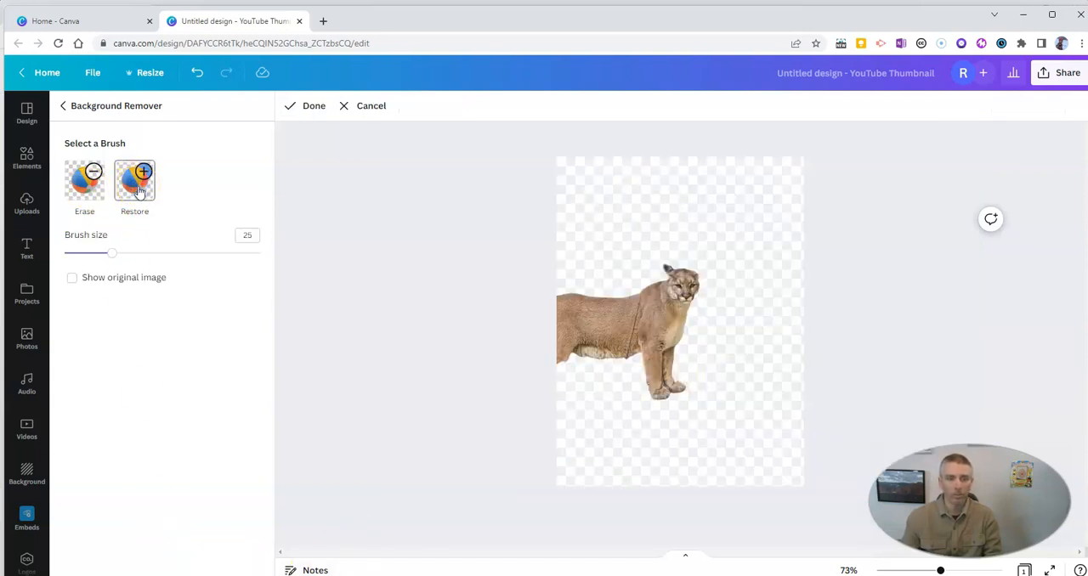
# Restore the lion's missing ears with a smaller brush (size 17), then switch back to Erase.
pyautogui.moveTo(113, 254); pyautogui.dragTo(98, 253)
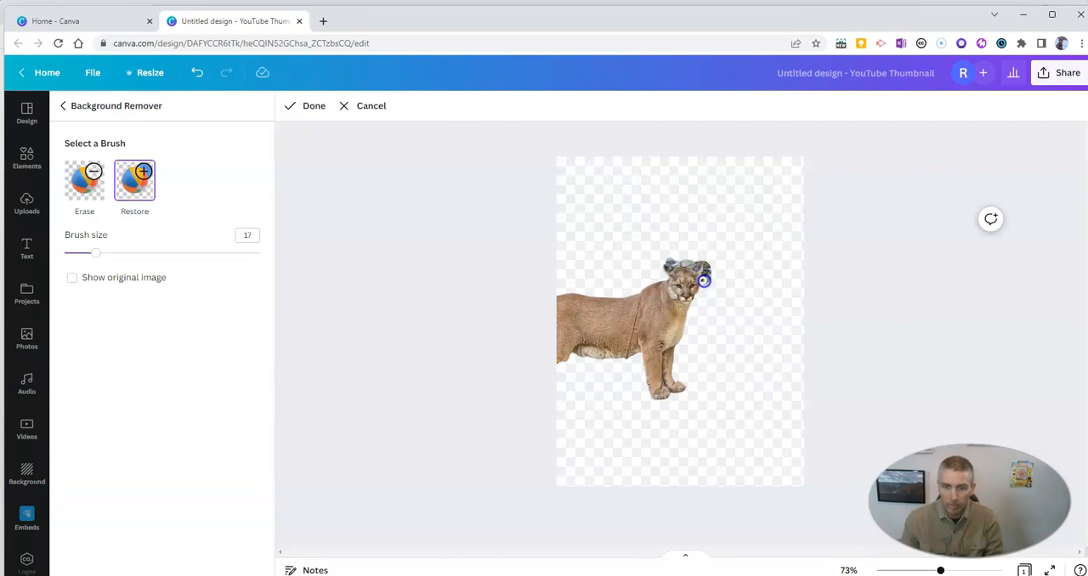
pyautogui.click(85, 179)
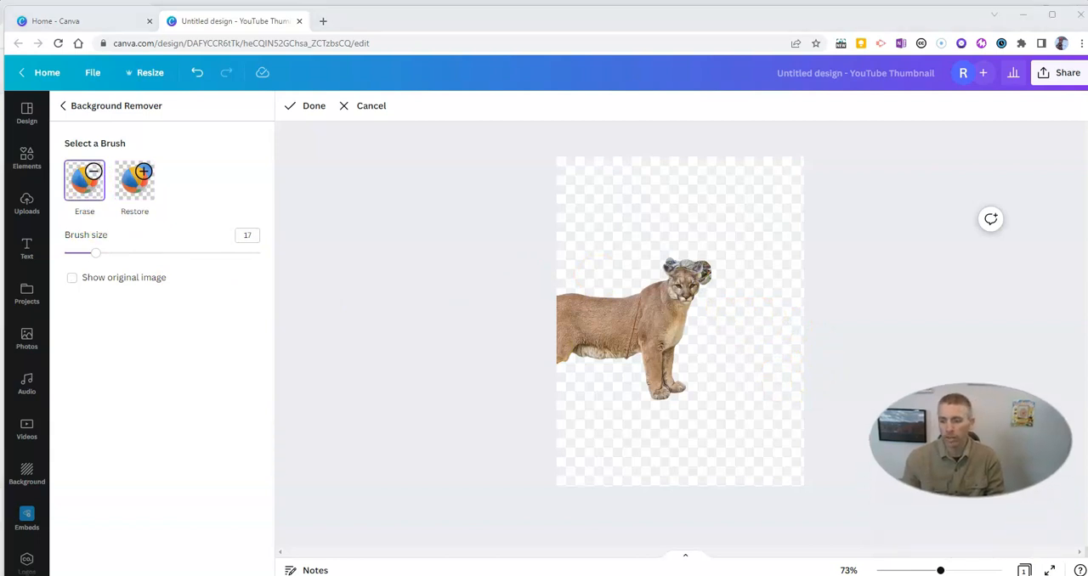
# Zoom in on the lion's head, erase the leftover rocks around its ears and finish the cutout.
pyautogui.moveTo(940, 571); pyautogui.dragTo(970, 570)
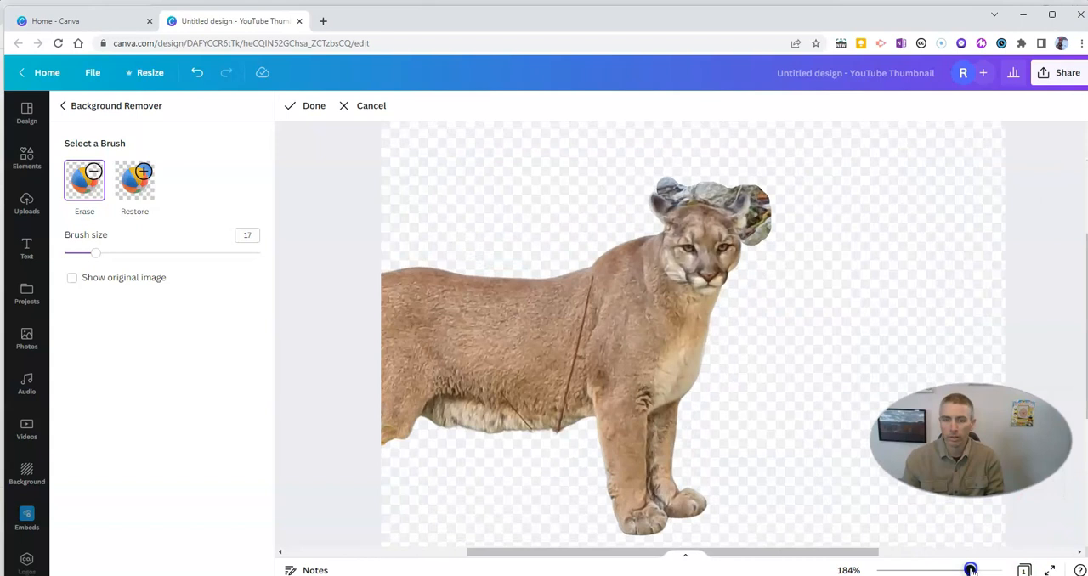
pyautogui.scroll(-3)
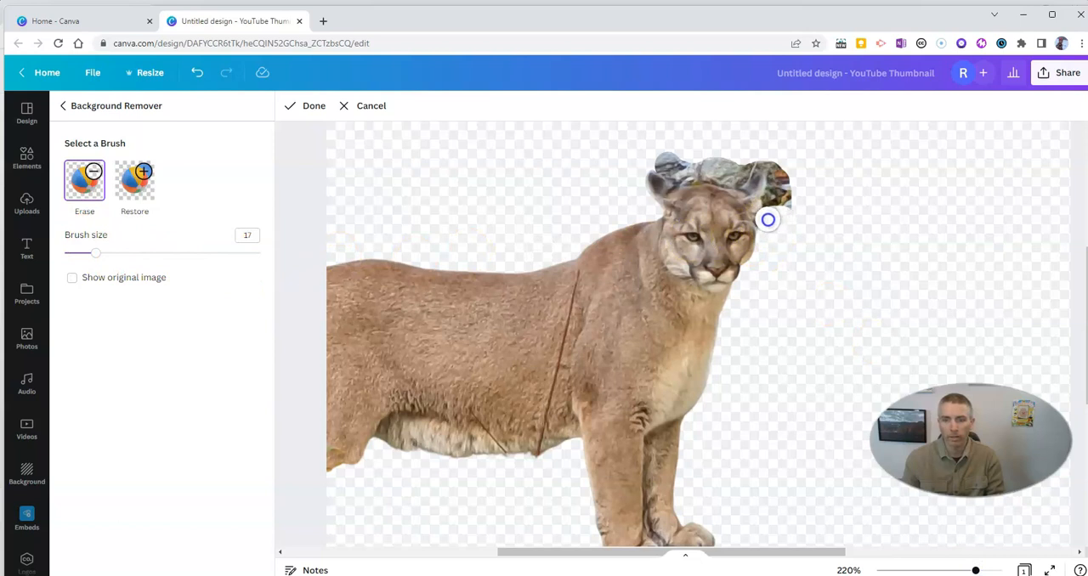
pyautogui.moveTo(777, 189)
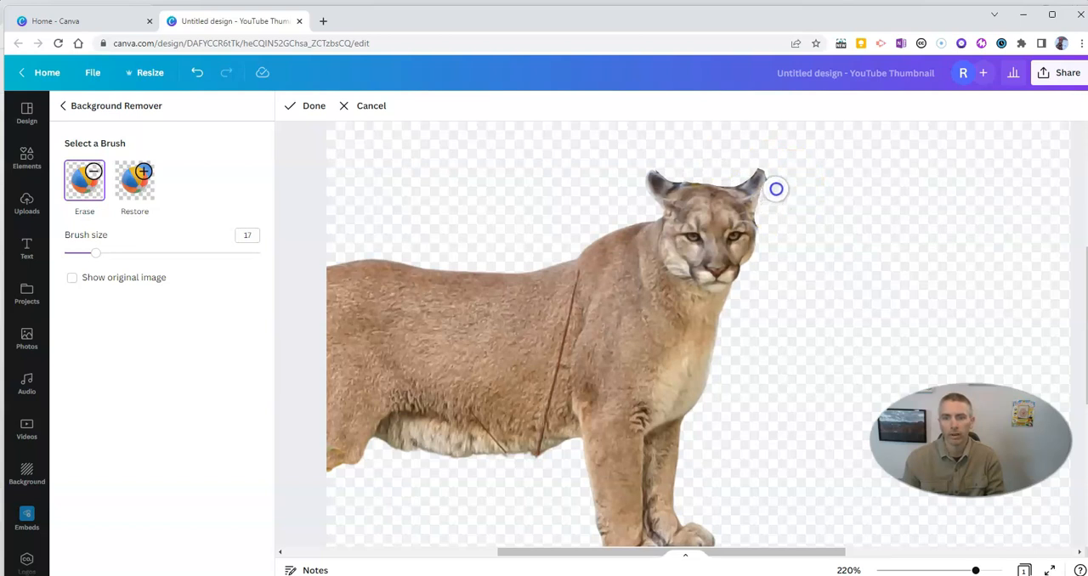
pyautogui.moveTo(770, 206)
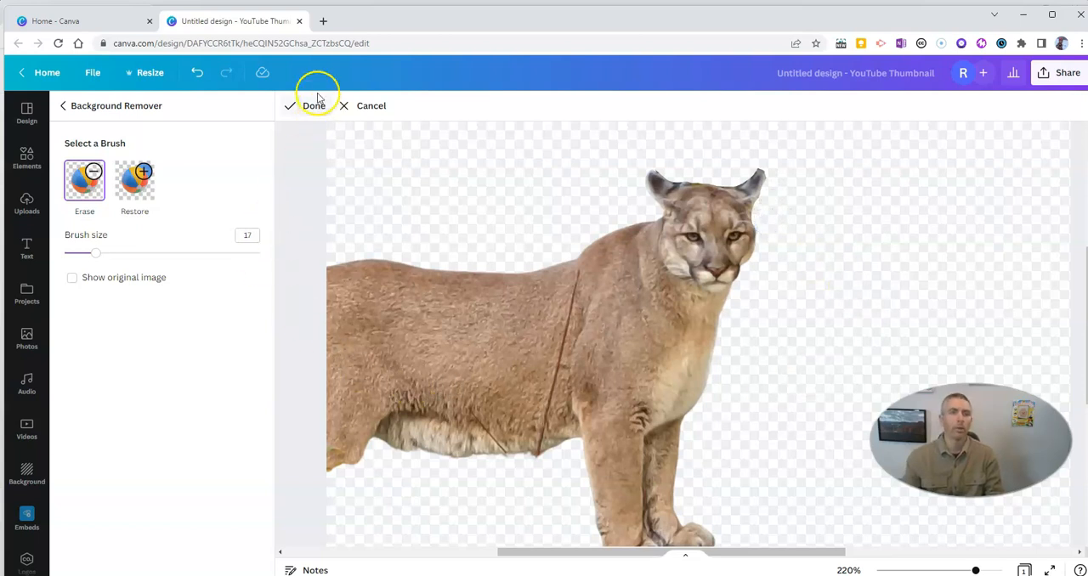
pyautogui.click(313, 105)
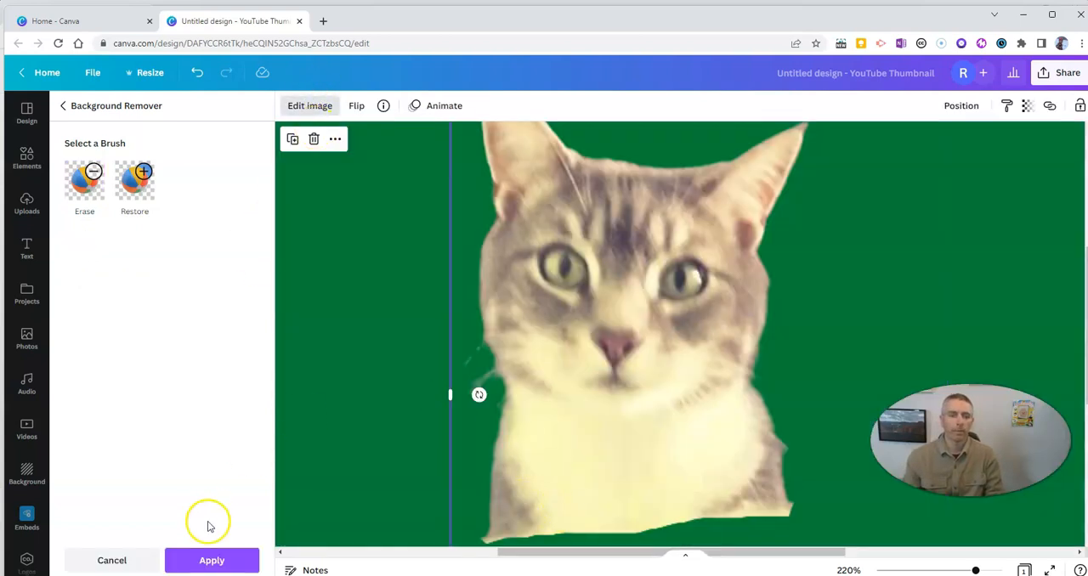